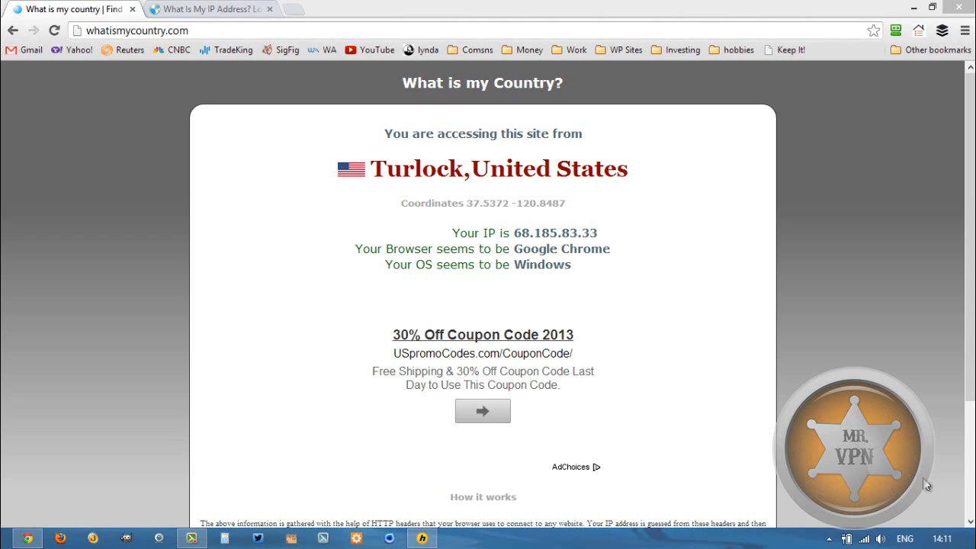
mouse_move(466, 227)
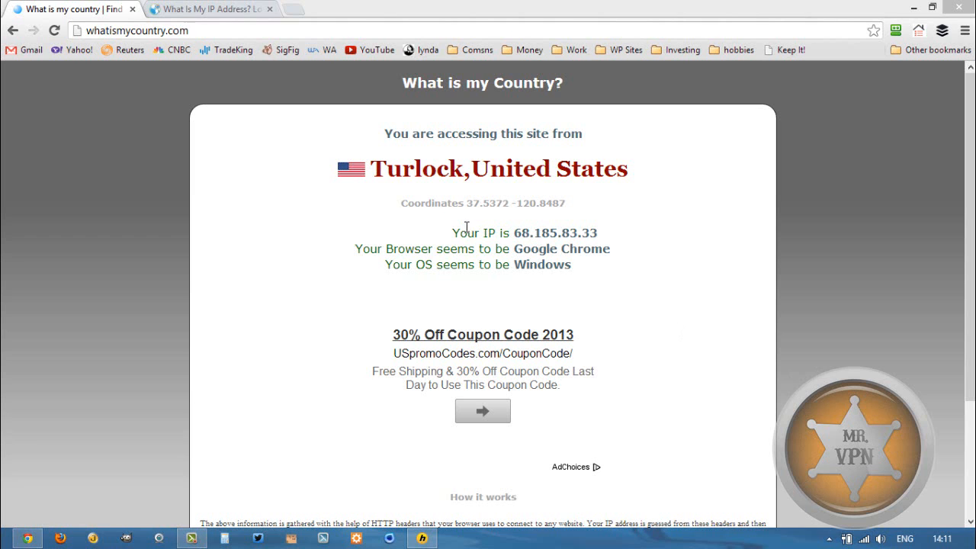
mouse_move(535, 234)
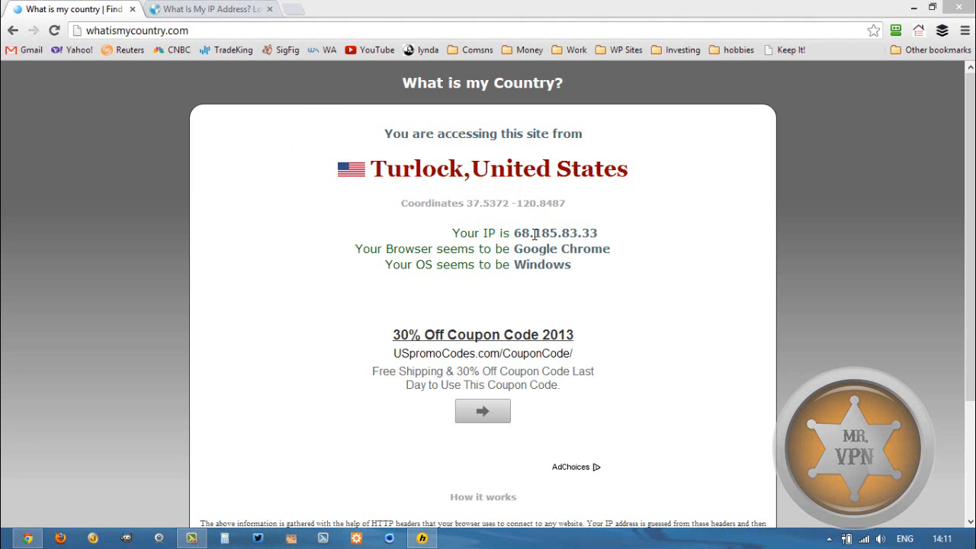
Connect HMA! Pro VPN to the Croatia, Zagreb server from the taskbar window
left_click(206, 8)
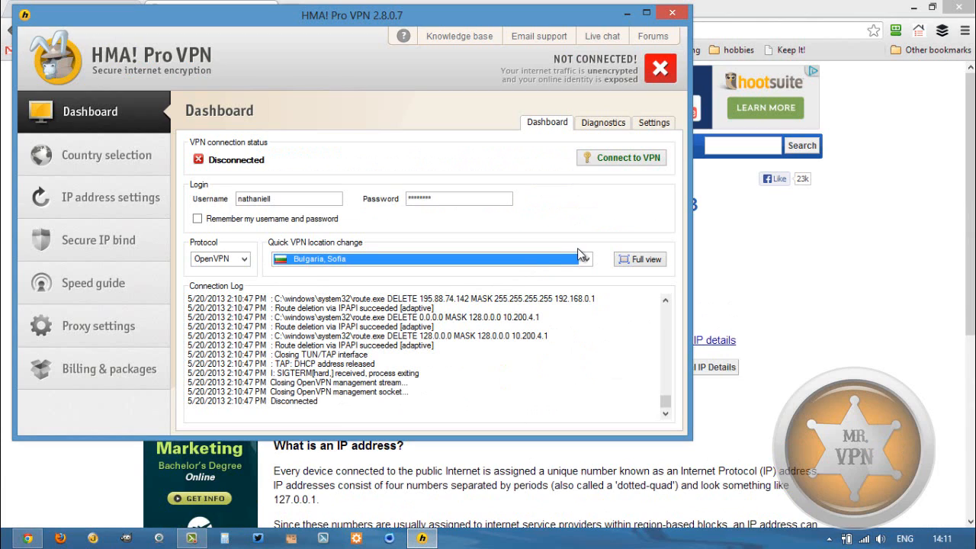
mouse_move(580, 255)
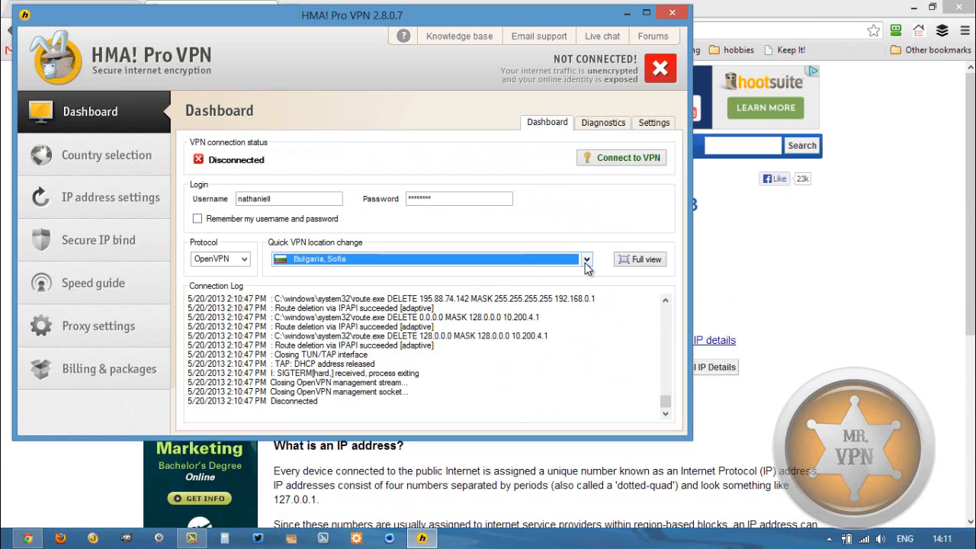
left_click(586, 259)
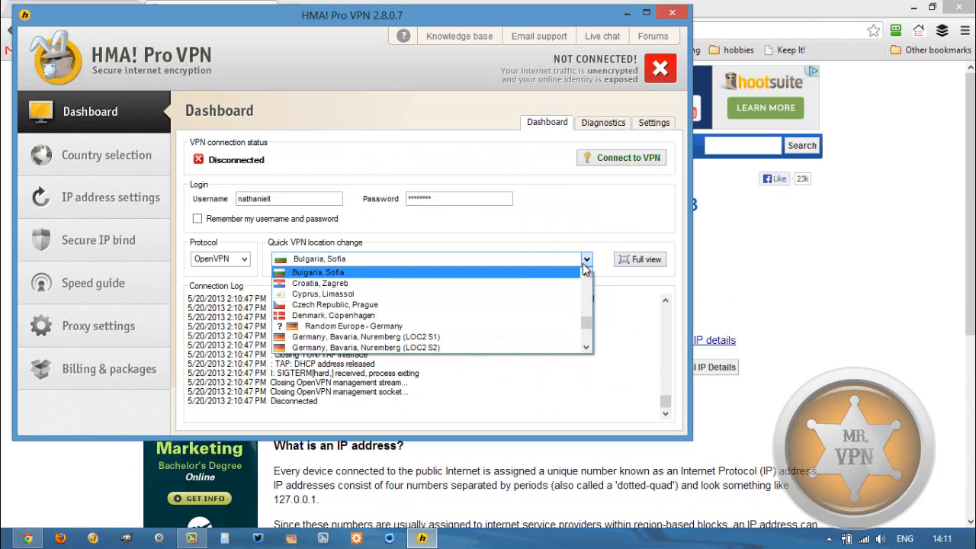
left_click(319, 283)
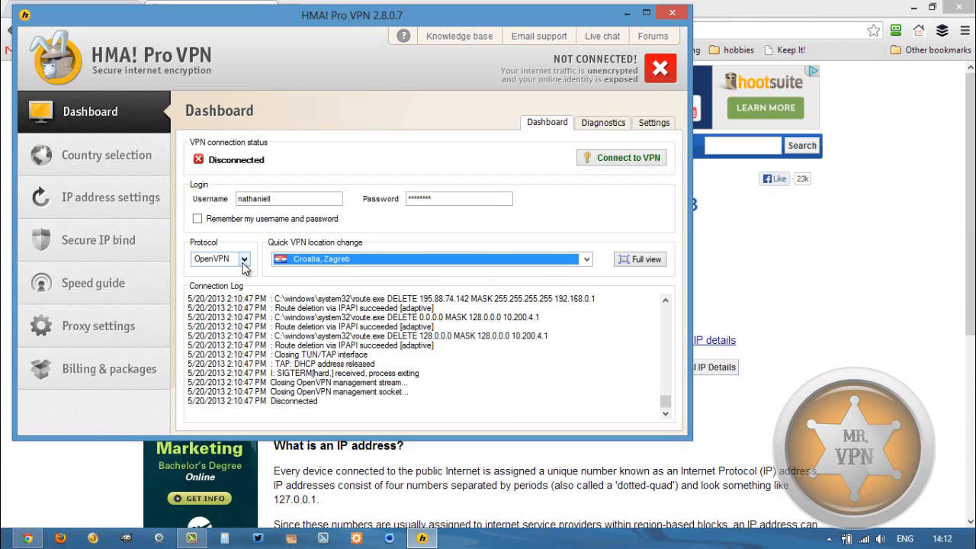
left_click(621, 157)
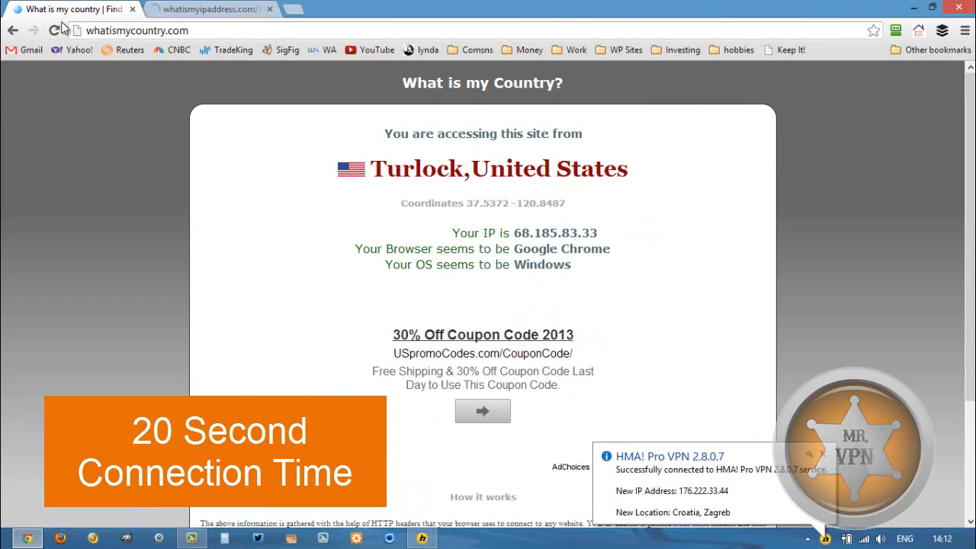
Reload whatismycountry.com to show Croatia, then view the What Is My IP Address page
left_click(55, 31)
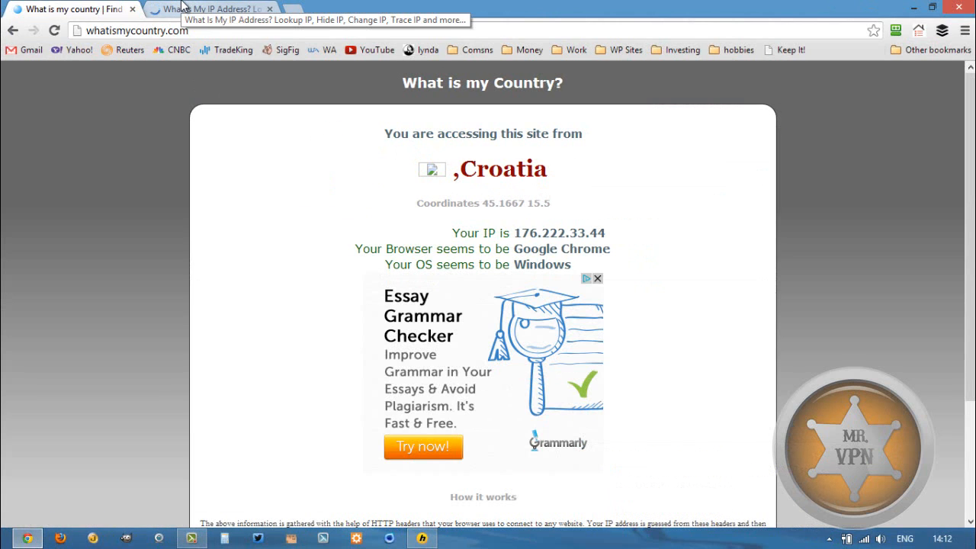
left_click(205, 8)
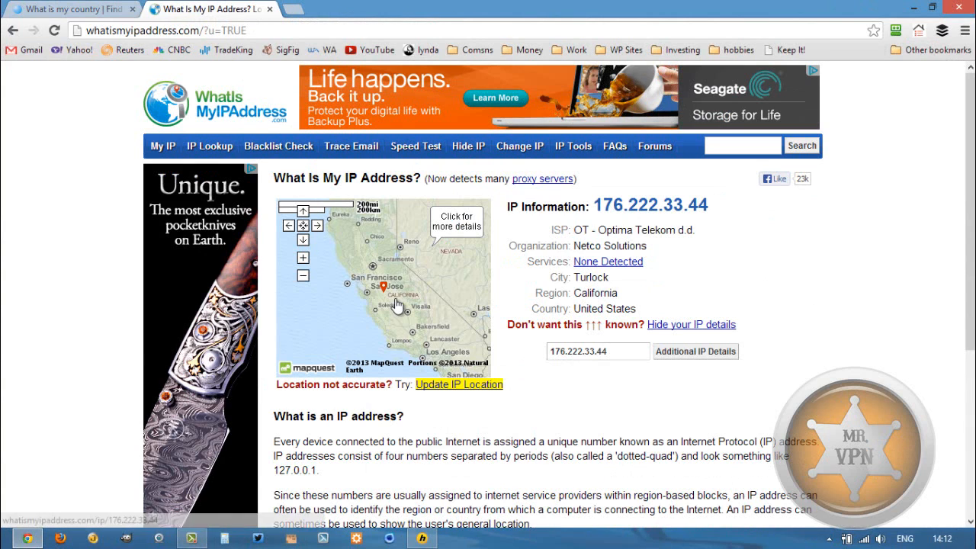
mouse_move(390, 300)
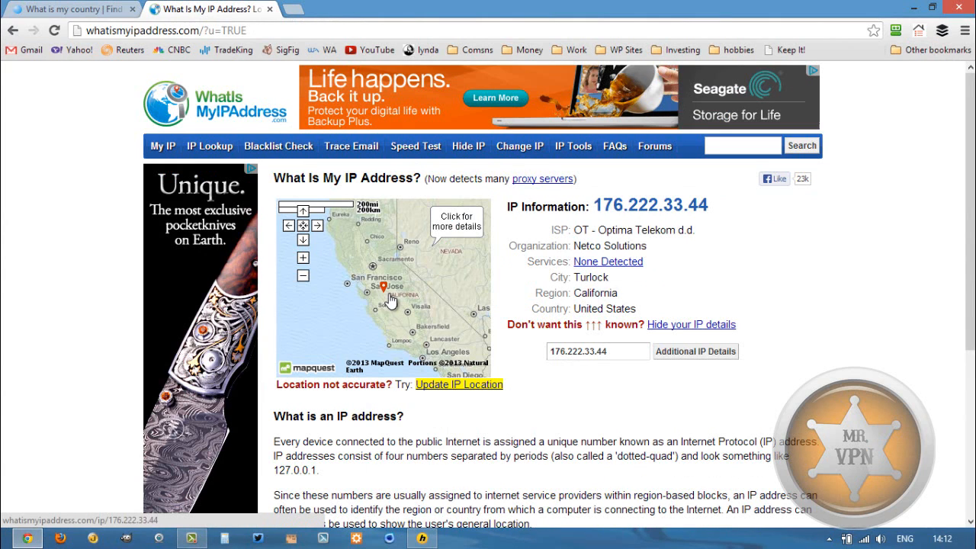
mouse_move(603, 204)
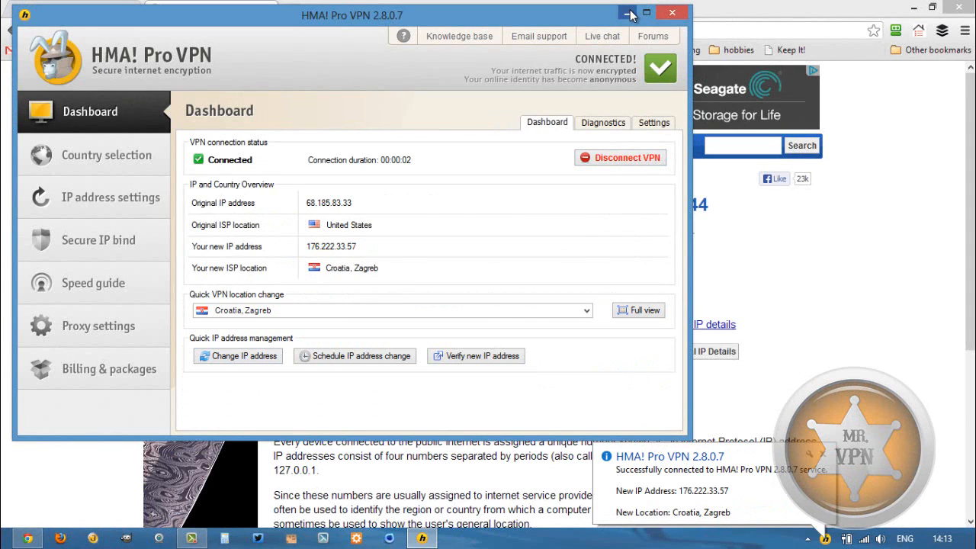
Minimize the HMA! Pro VPN window while connected to Croatia, Zagreb
left_click(629, 13)
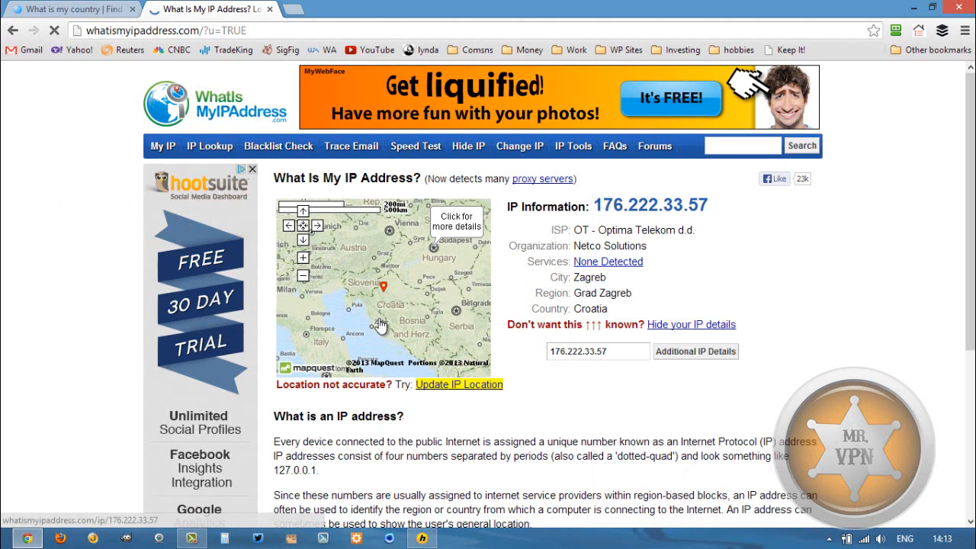
Reload the country lookup page for Croatia, 176.222.33.57, check the IP page, and restore HMA
left_click(72, 8)
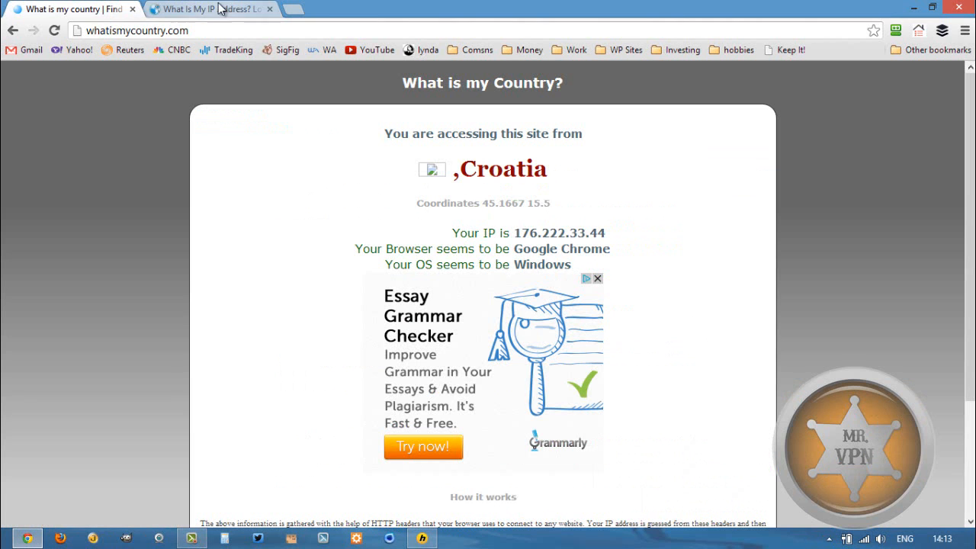
left_click(183, 8)
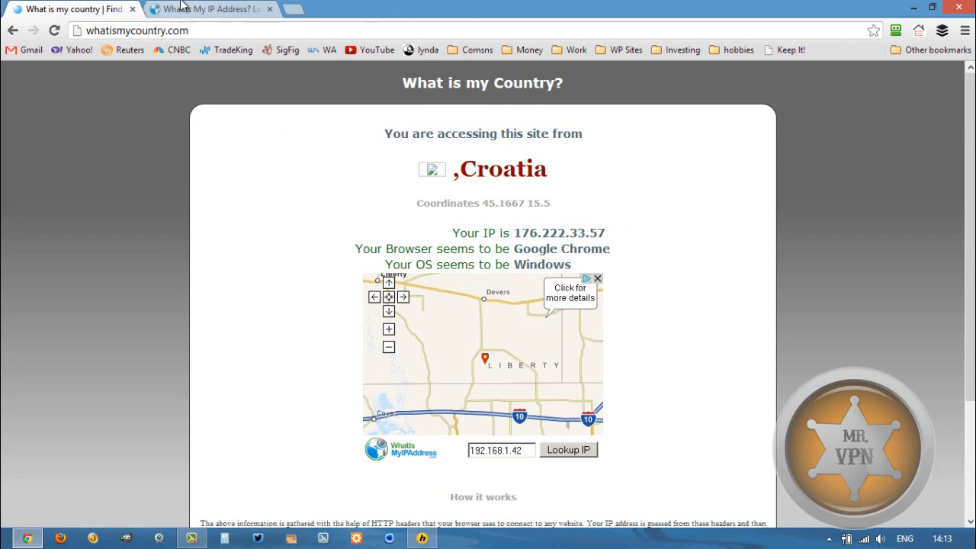
left_click(210, 8)
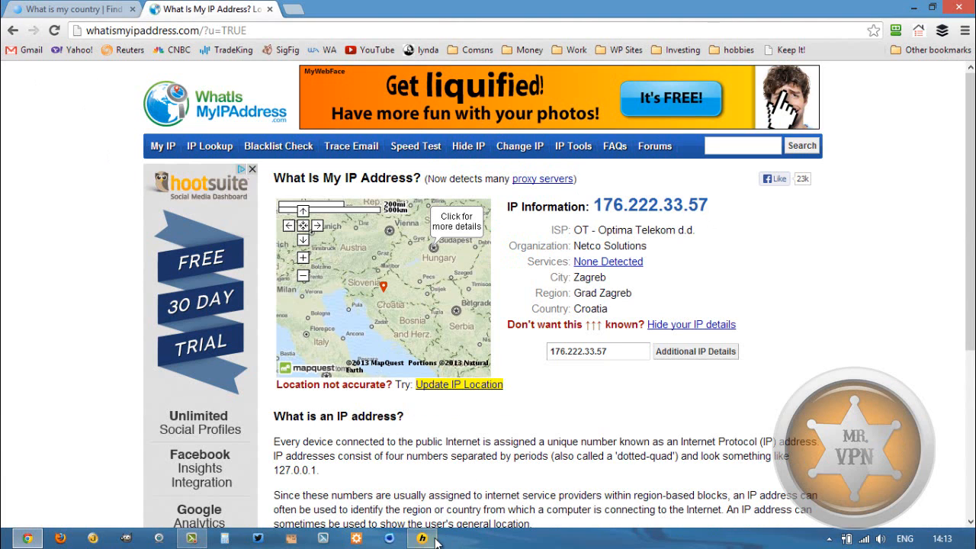
left_click(421, 539)
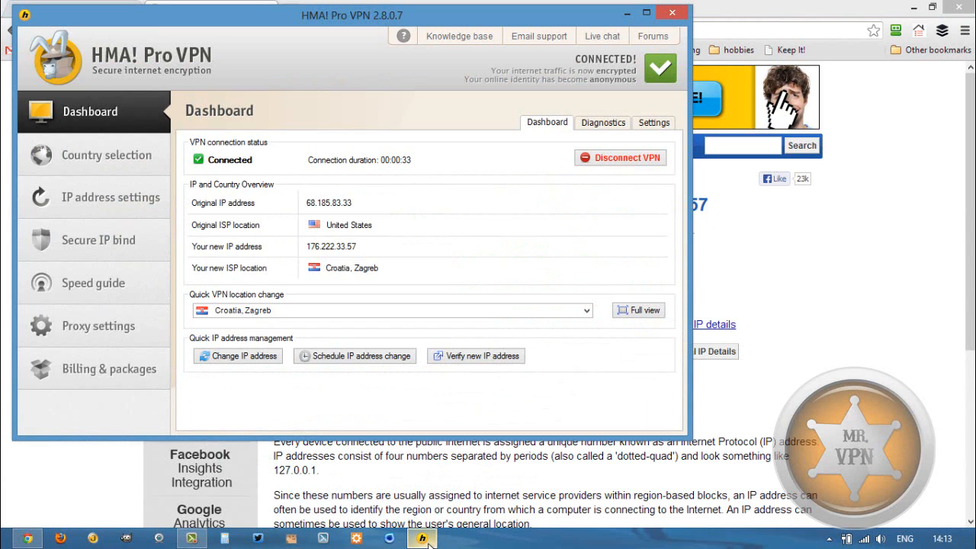